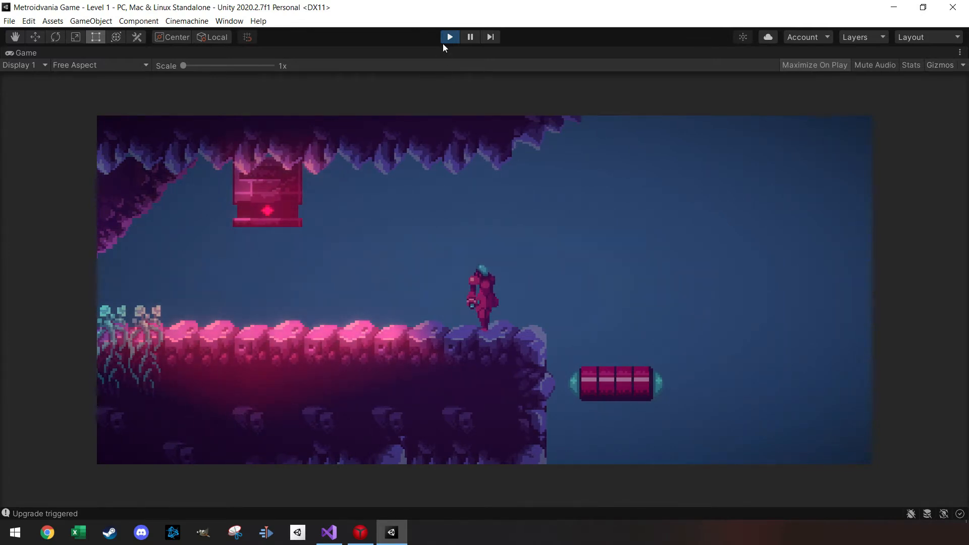
- Exit Play mode to end the Level 1 play-test and return to editing
{"action": "left_click", "coordinate": [449, 37]}
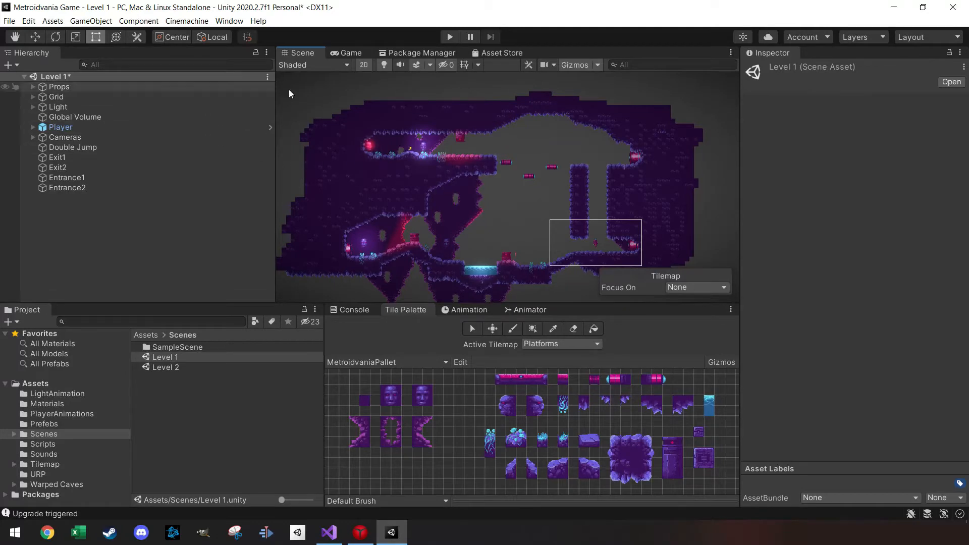
{"action": "mouse_move", "coordinate": [681, 187]}
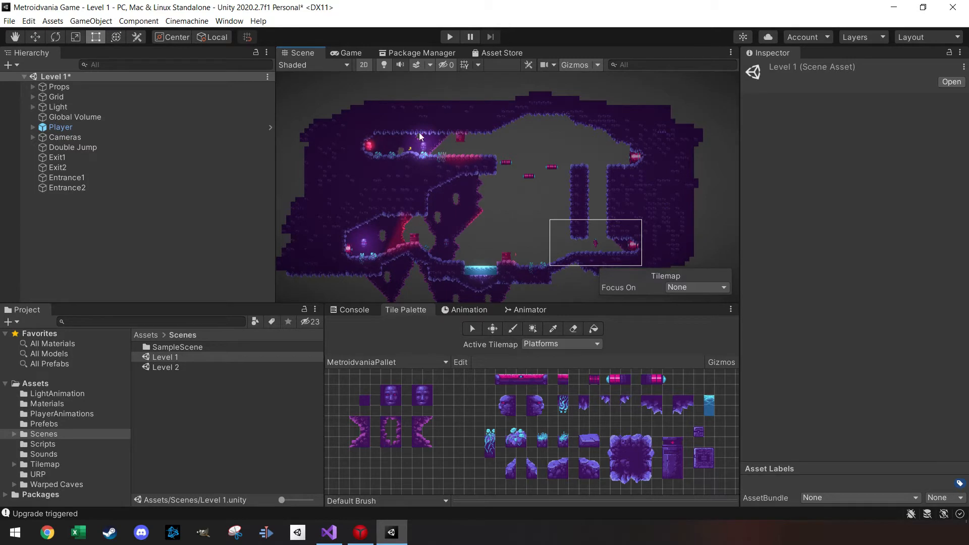
{"action": "mouse_move", "coordinate": [456, 163]}
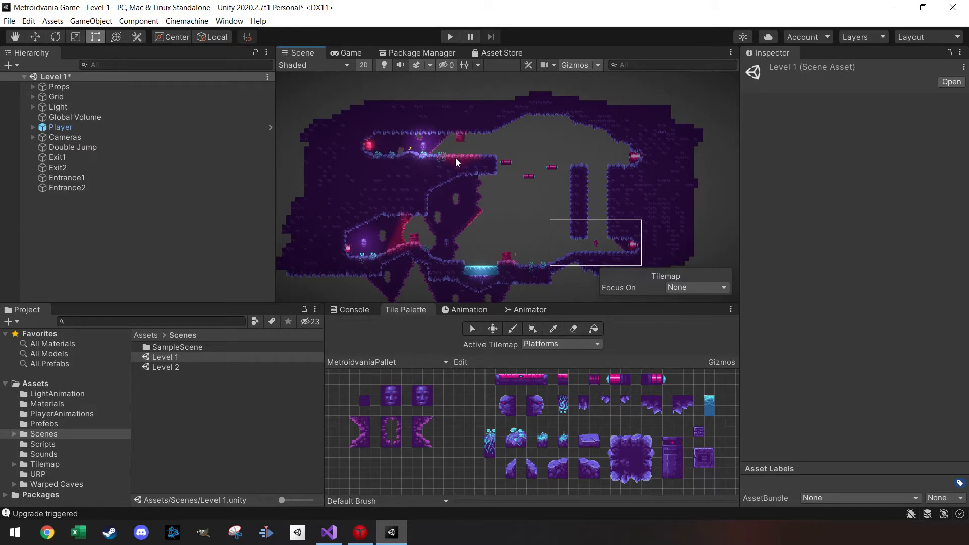
{"action": "mouse_move", "coordinate": [642, 202]}
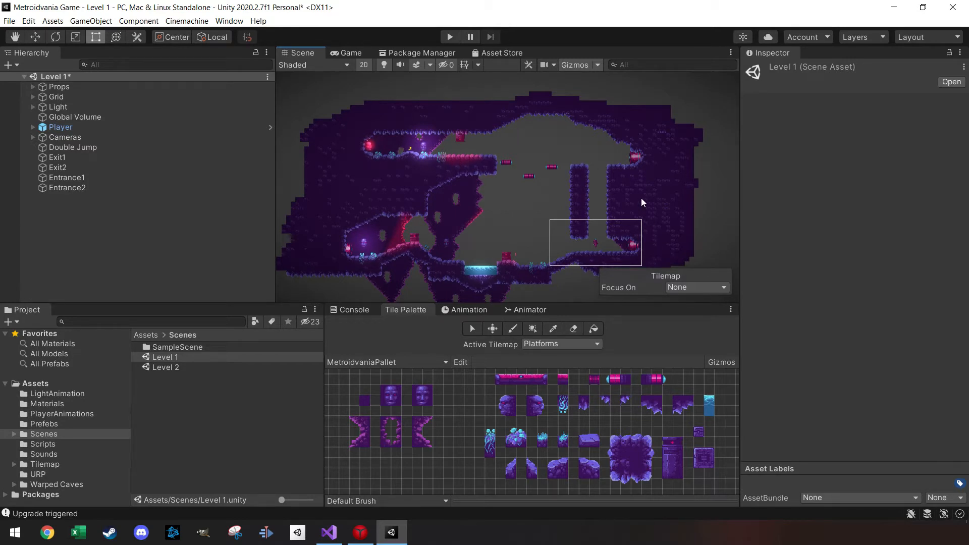
{"action": "mouse_move", "coordinate": [651, 216]}
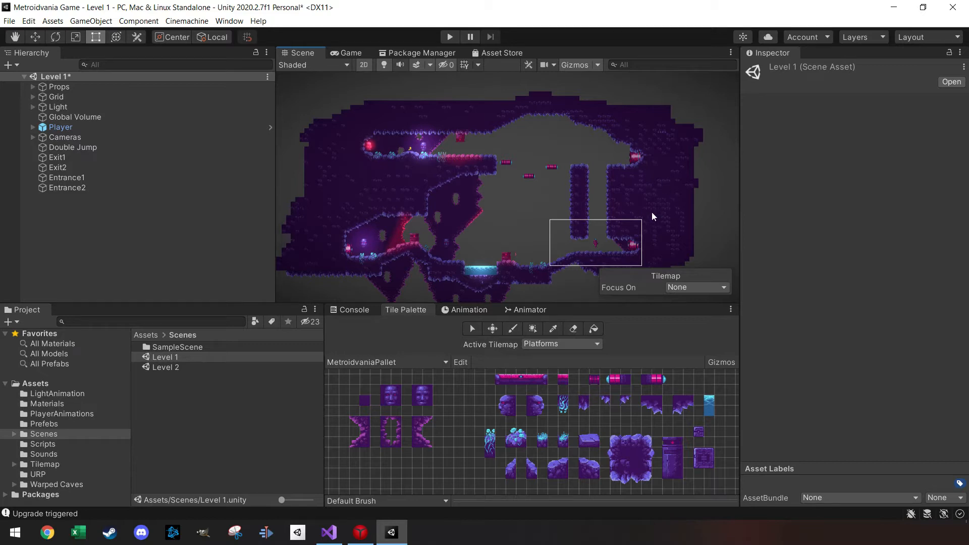
{"action": "mouse_move", "coordinate": [631, 144]}
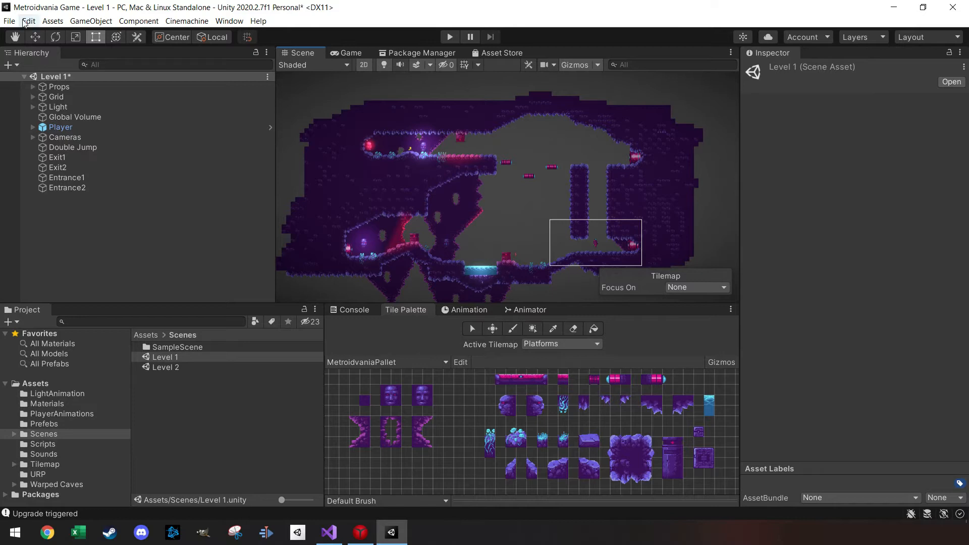
- Clear All PlayerPrefs from the Edit menu and confirm with Yes
{"action": "left_click", "coordinate": [28, 20]}
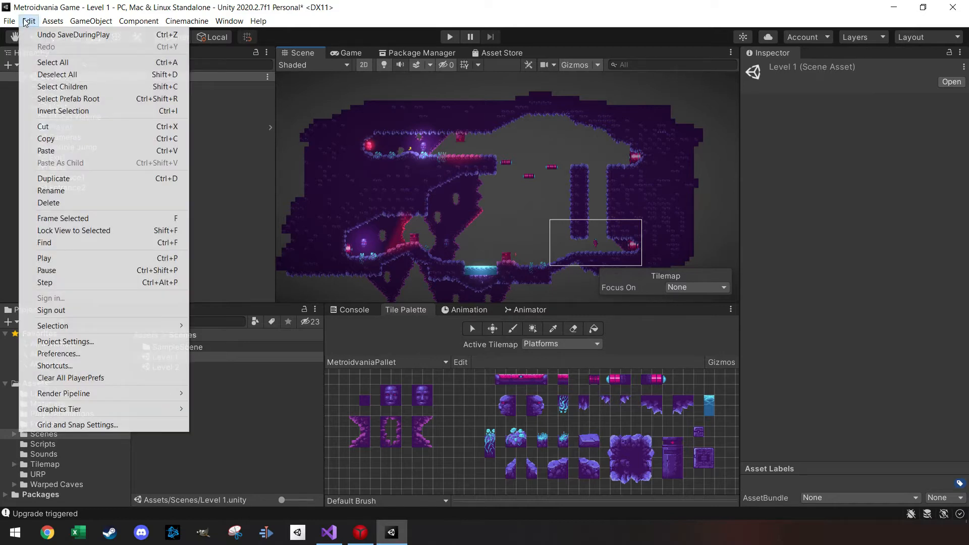
{"action": "mouse_move", "coordinate": [101, 385]}
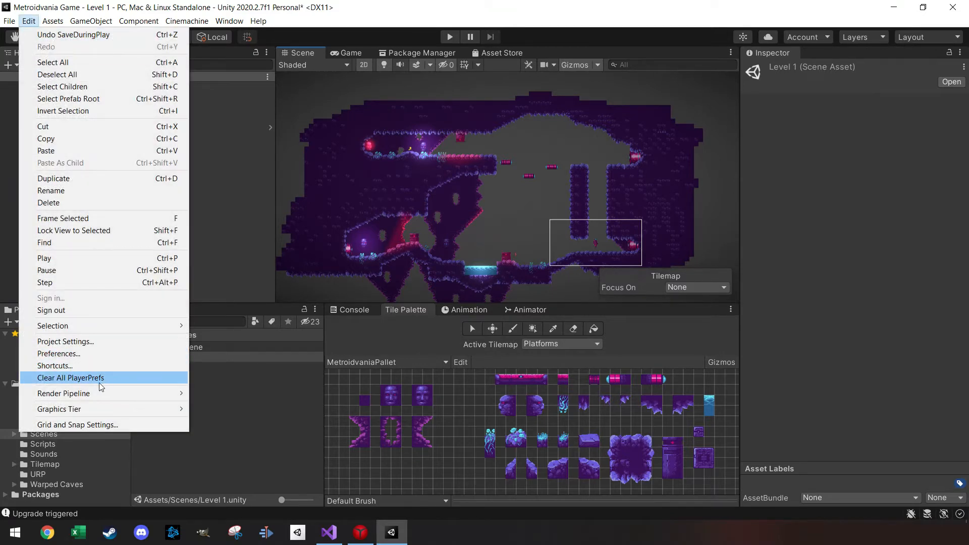
{"action": "left_click", "coordinate": [71, 377]}
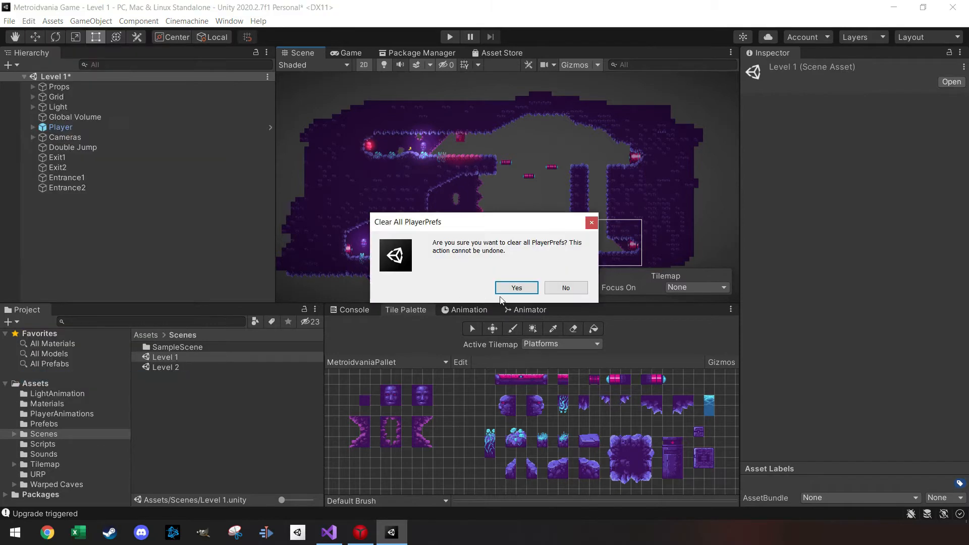
{"action": "left_click", "coordinate": [515, 287]}
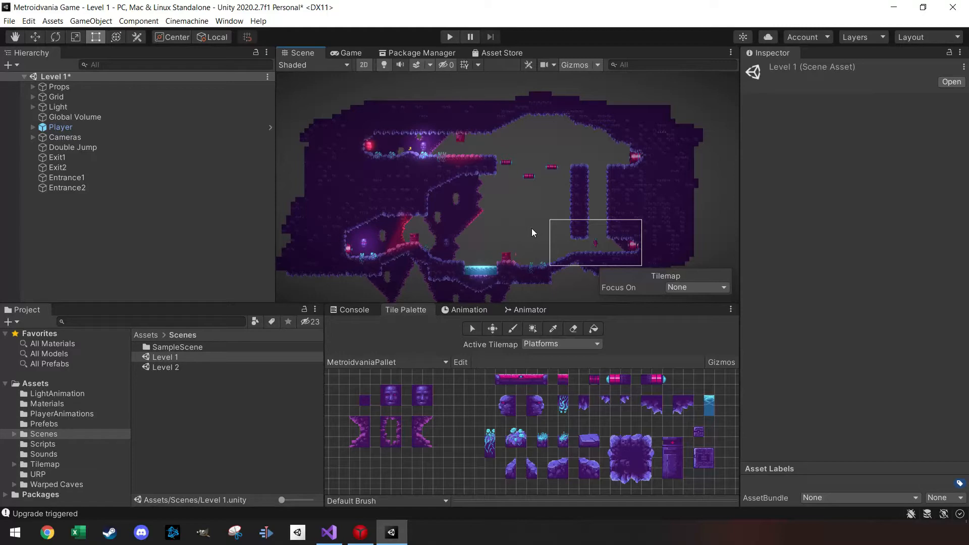
{"action": "mouse_move", "coordinate": [505, 240]}
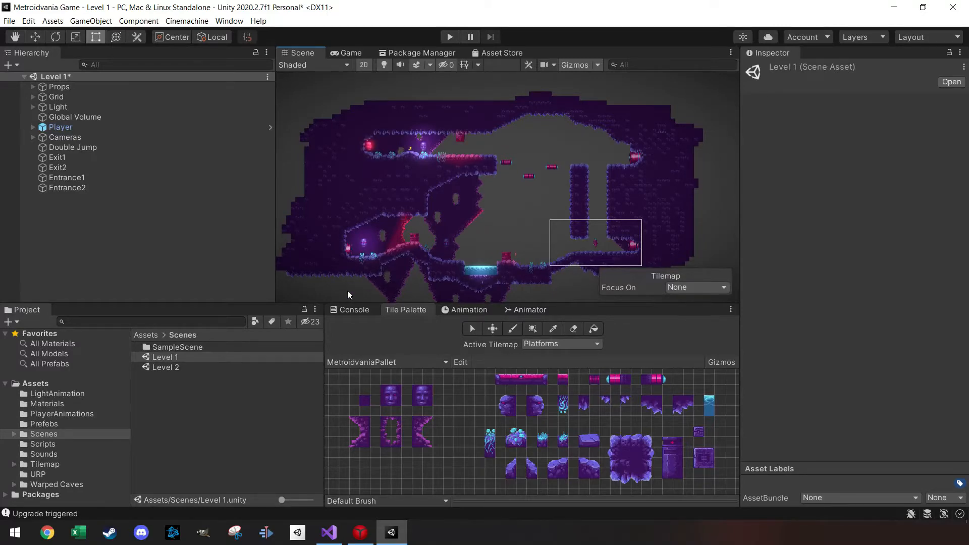
- Select Player to view its Player Manager's Upgrade Effect and Player Position references
{"action": "left_click", "coordinate": [60, 127]}
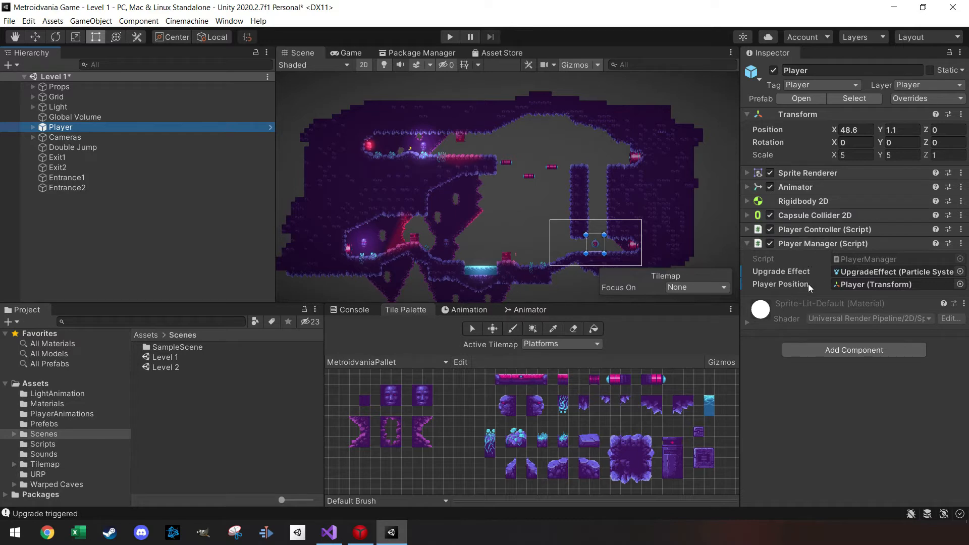
{"action": "mouse_move", "coordinate": [806, 277]}
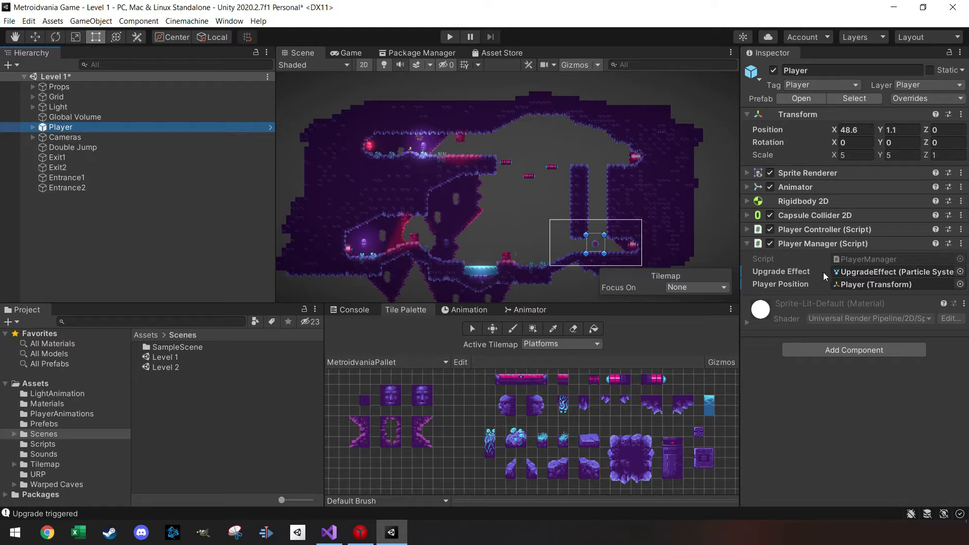
{"action": "mouse_move", "coordinate": [803, 257]}
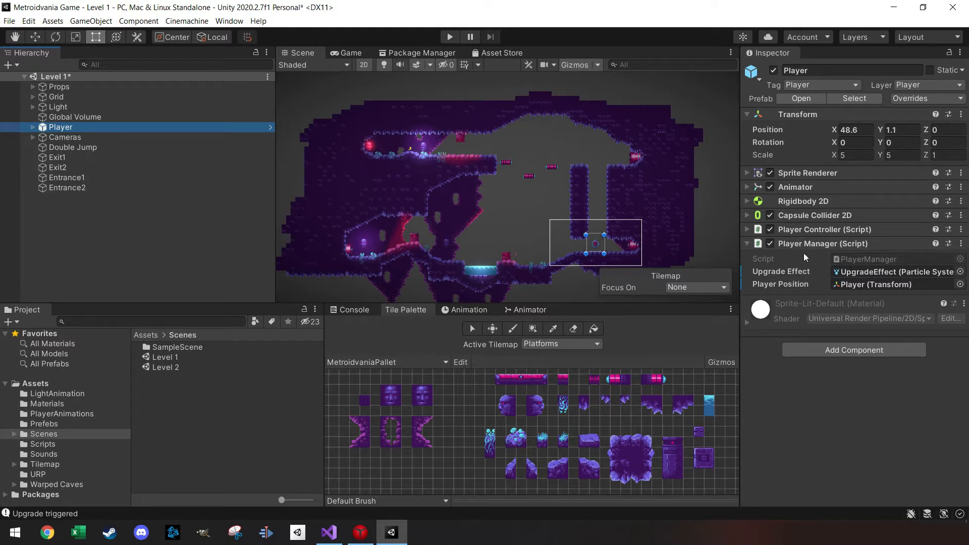
{"action": "mouse_move", "coordinate": [414, 153]}
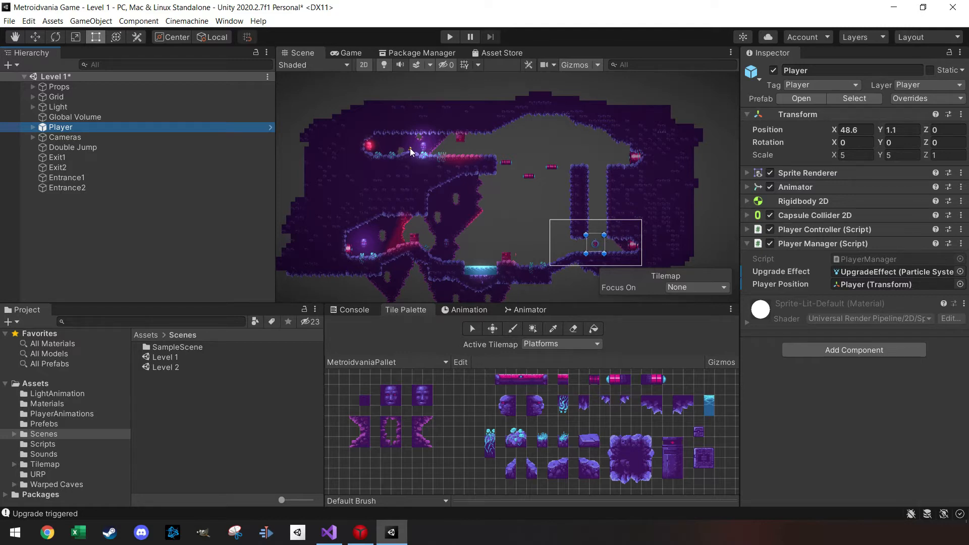
- Confirm the Double Jump pickup is tagged upgrade, then bring up PlayerManager.cs in Visual Studio
{"action": "left_click", "coordinate": [72, 147]}
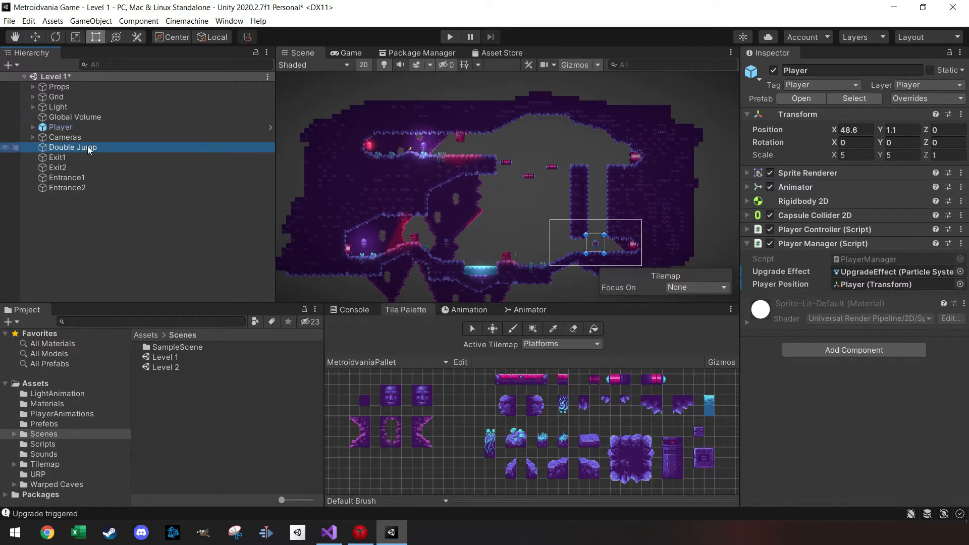
{"action": "left_click", "coordinate": [72, 146]}
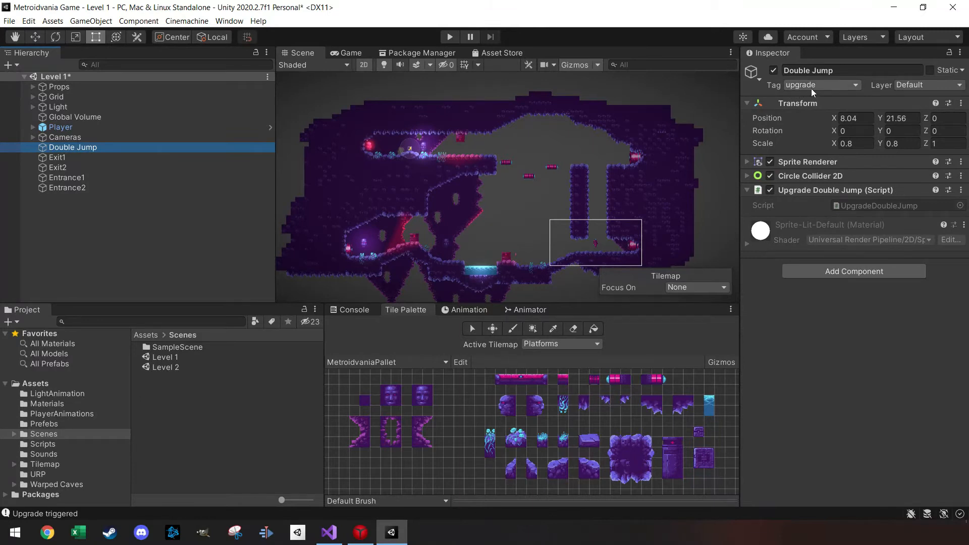
{"action": "mouse_move", "coordinate": [377, 218]}
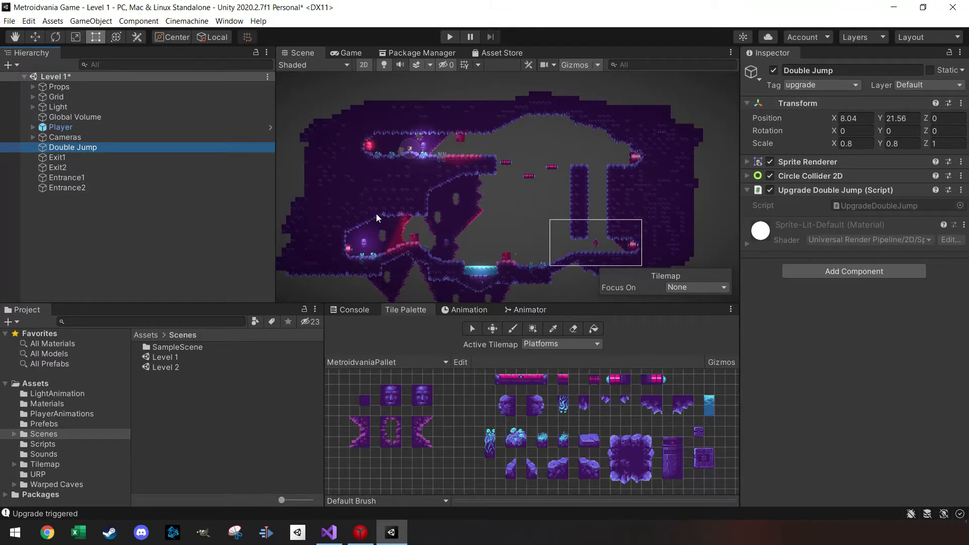
{"action": "mouse_move", "coordinate": [806, 96]}
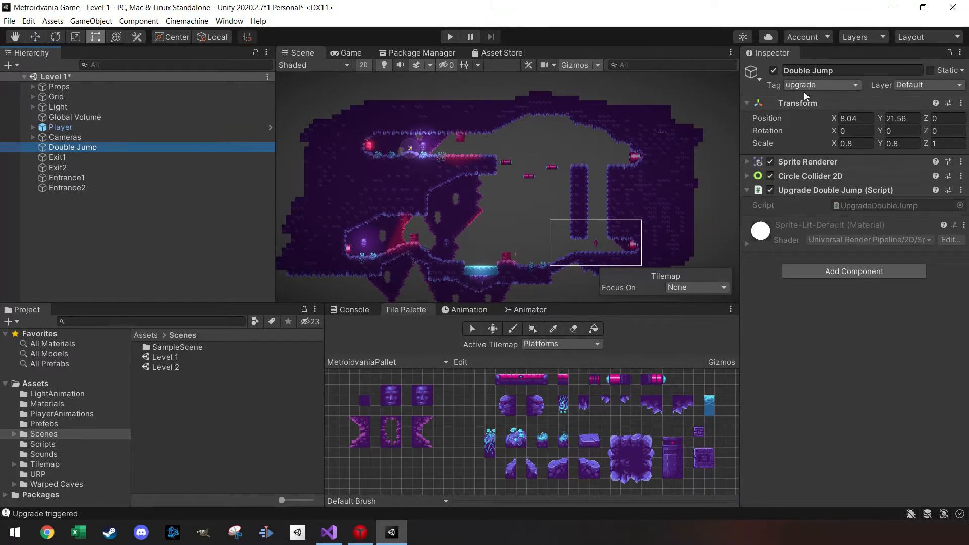
{"action": "left_click", "coordinate": [328, 531]}
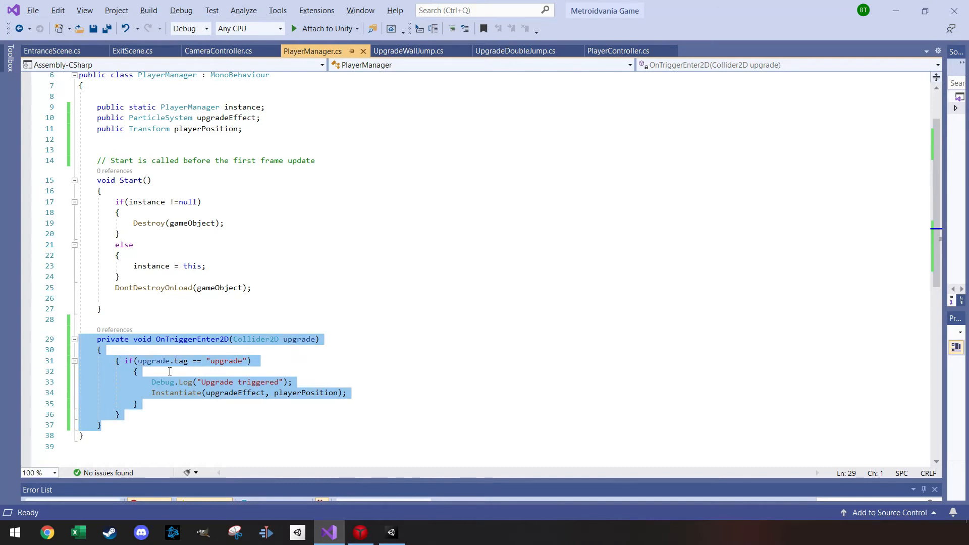
{"action": "mouse_move", "coordinate": [178, 370]}
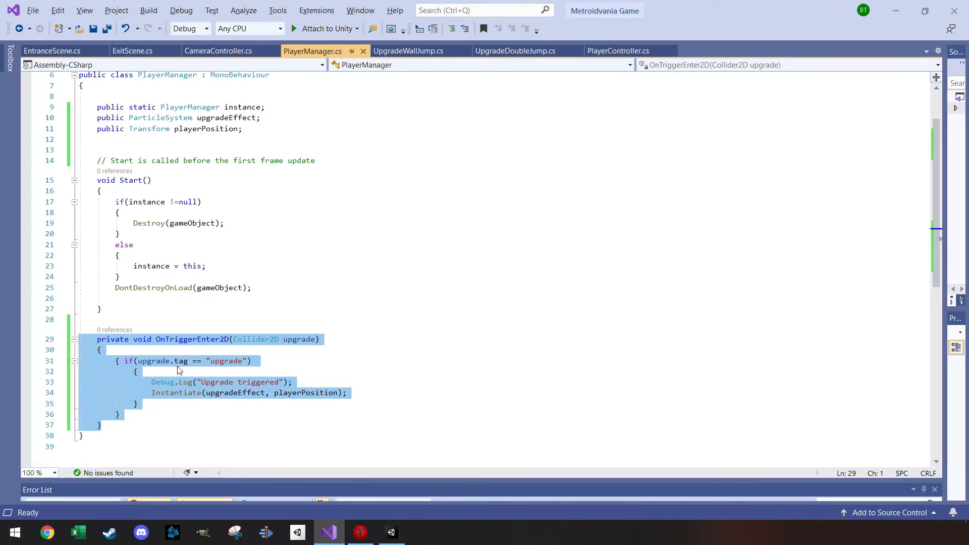
{"action": "mouse_move", "coordinate": [176, 392]}
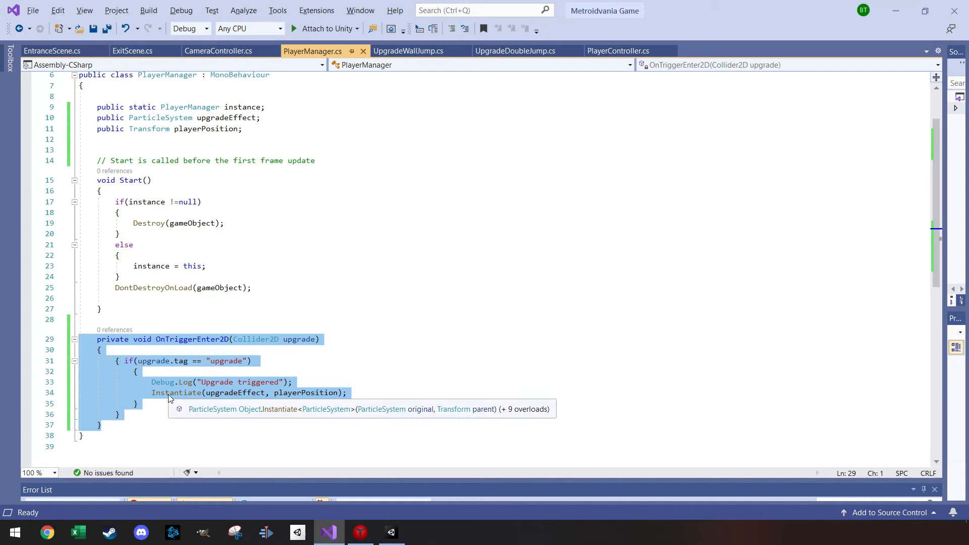
{"action": "mouse_move", "coordinate": [271, 389]}
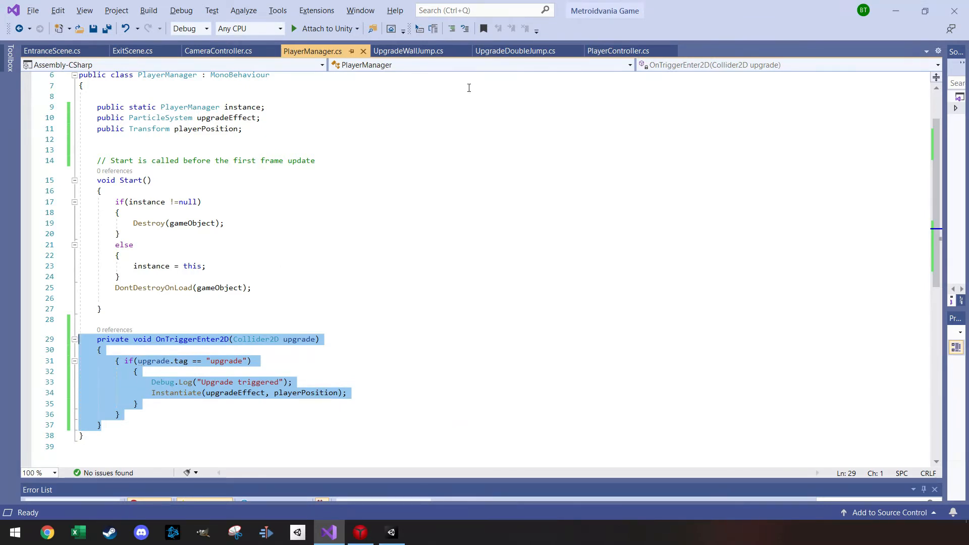
{"action": "mouse_move", "coordinate": [408, 51]}
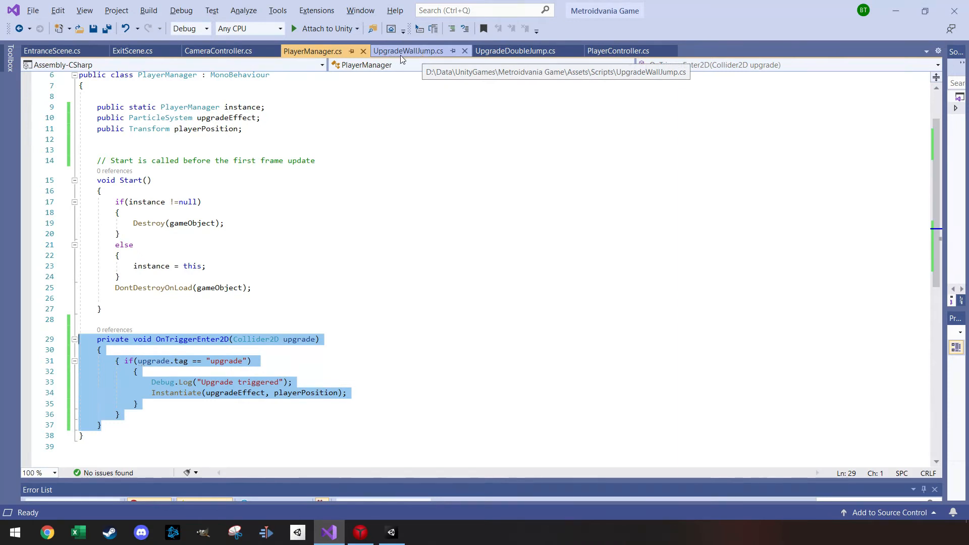
- Show UpgradeWallJump.cs, whose Start destroys the pickup when wall jump is unlocked
{"action": "left_click", "coordinate": [515, 51]}
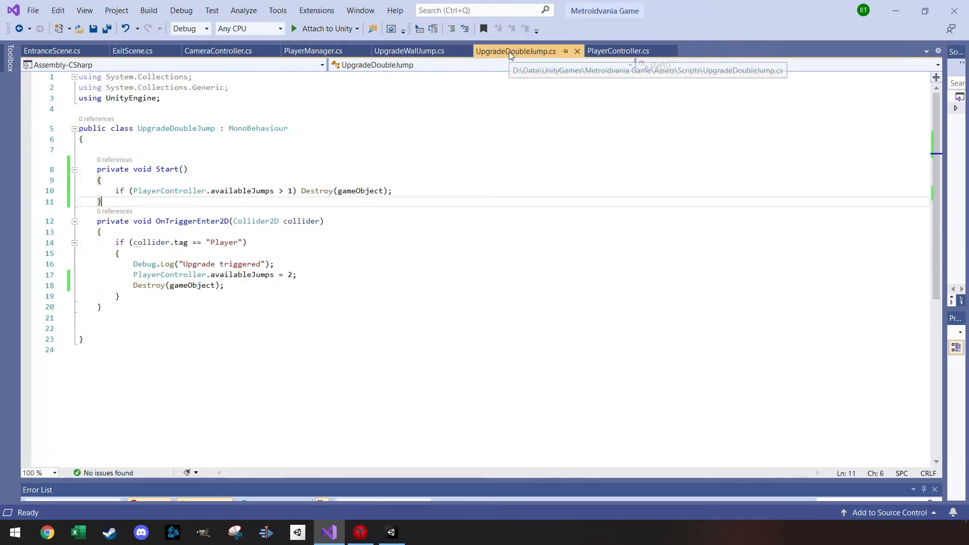
{"action": "left_click", "coordinate": [408, 51]}
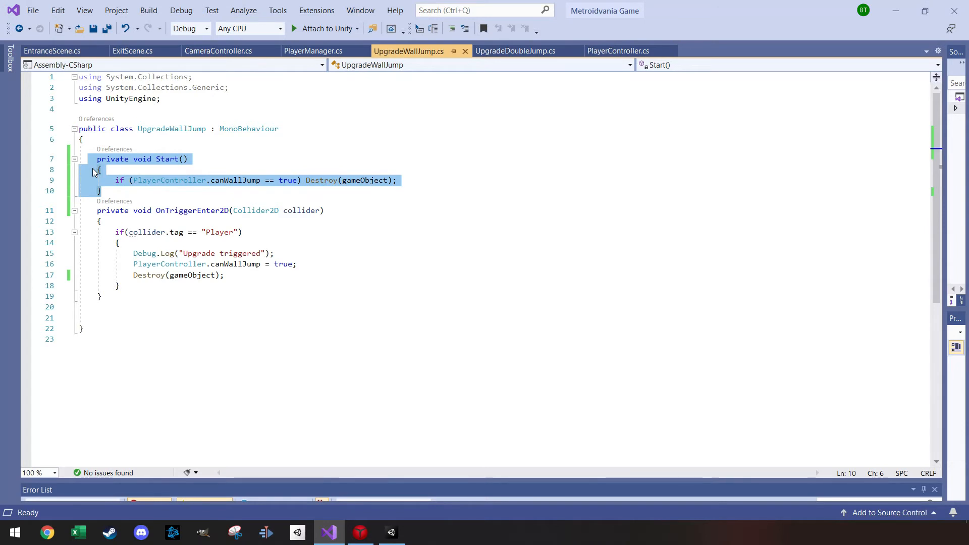
{"action": "mouse_move", "coordinate": [293, 188]}
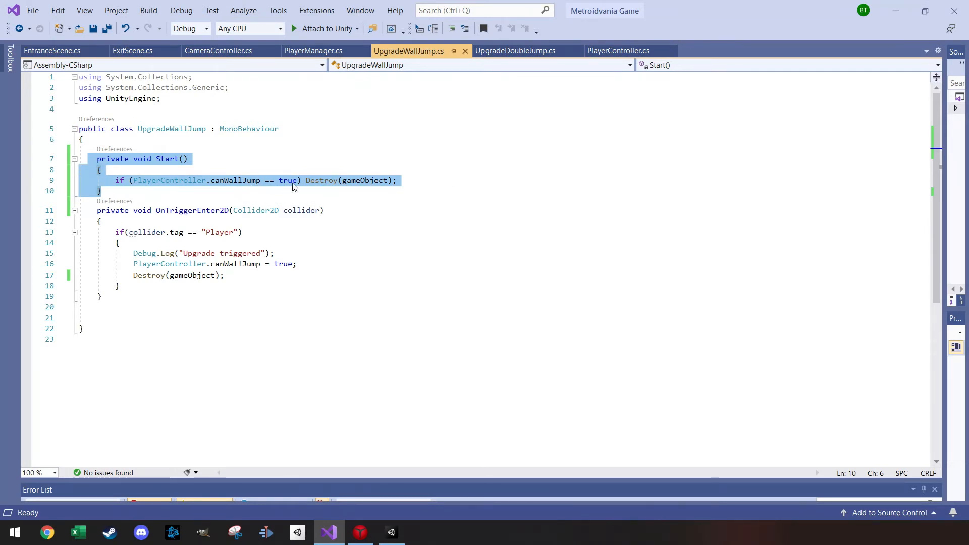
{"action": "mouse_move", "coordinate": [132, 190]}
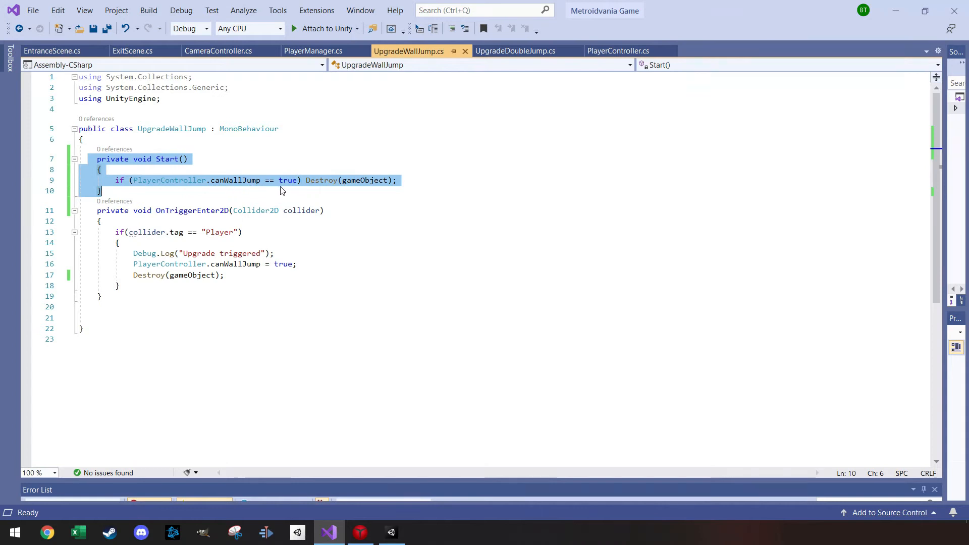
{"action": "mouse_move", "coordinate": [363, 185]}
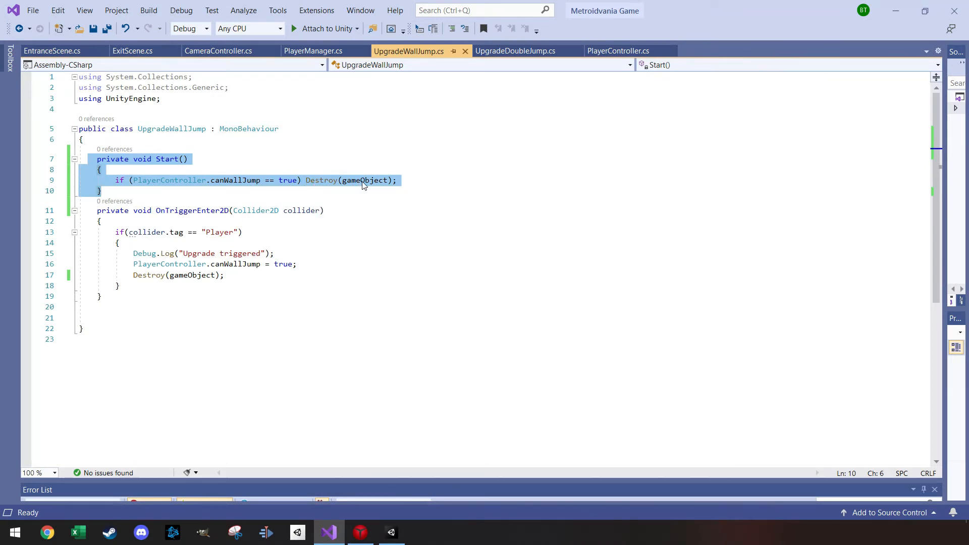
{"action": "mouse_move", "coordinate": [362, 180]}
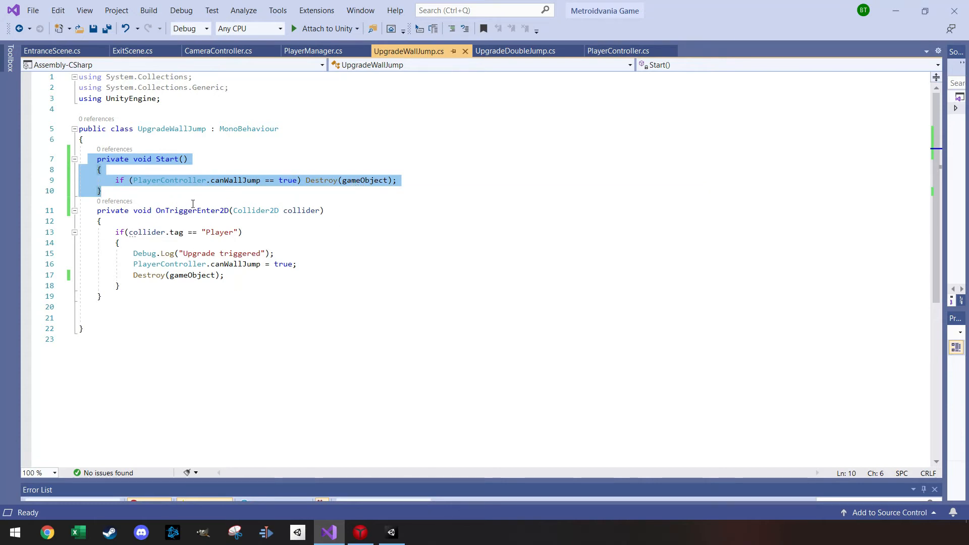
{"action": "mouse_move", "coordinate": [287, 180]}
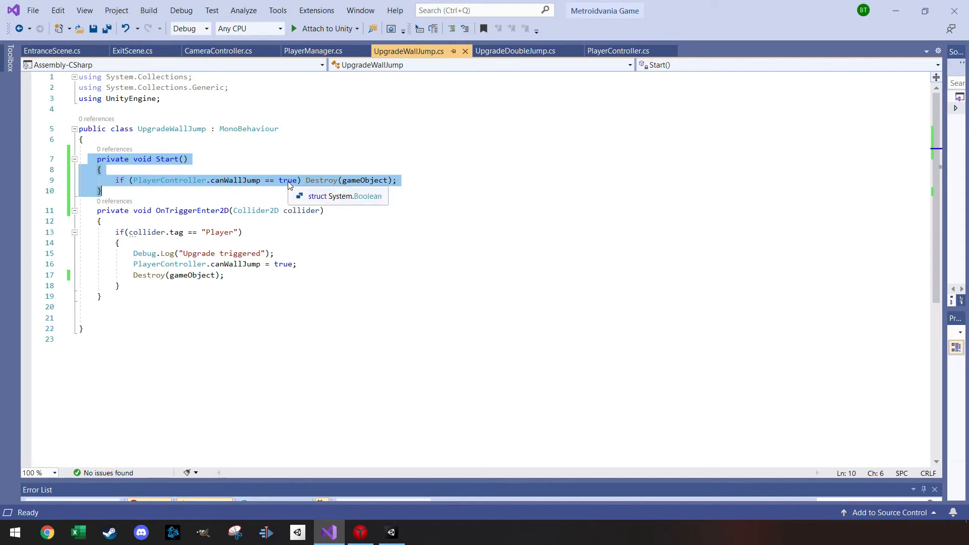
{"action": "mouse_move", "coordinate": [93, 161]}
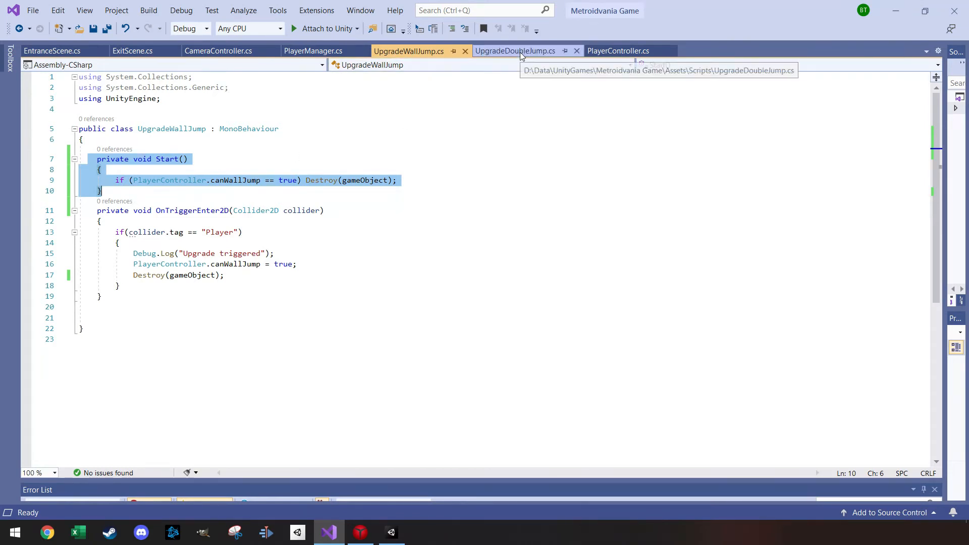
- Show UpgradeDoubleJump.cs and its Start check destroying the pickup when availableJumps > 1
{"action": "left_click", "coordinate": [515, 50]}
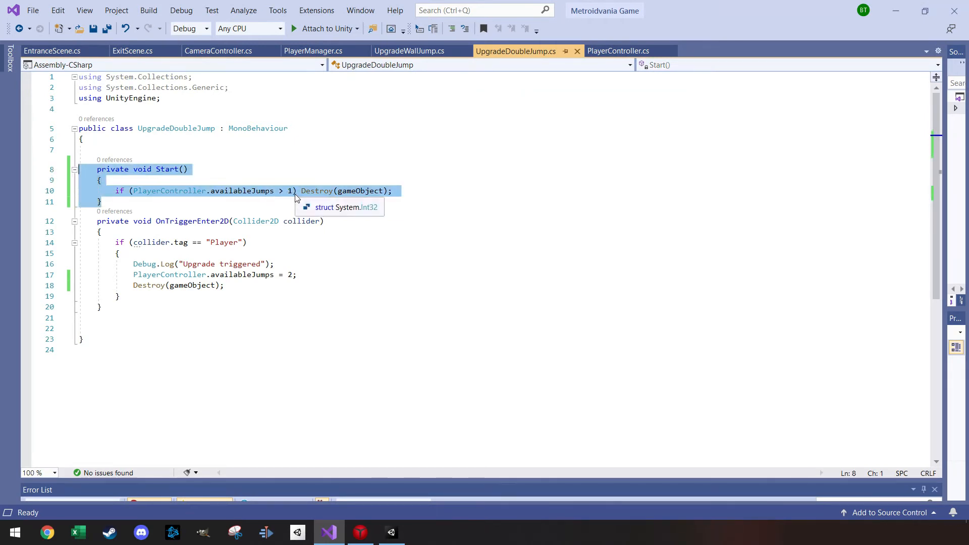
{"action": "mouse_move", "coordinate": [217, 271]}
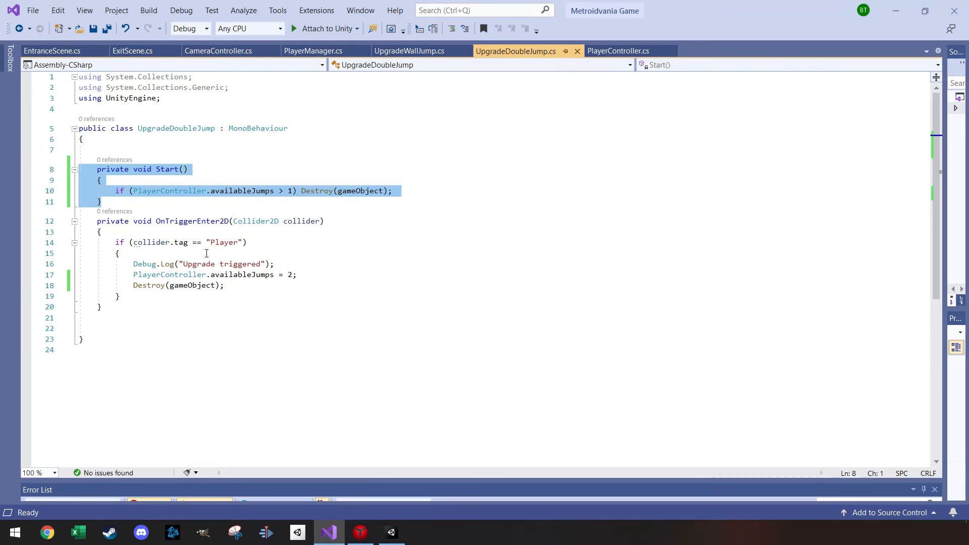
{"action": "mouse_move", "coordinate": [317, 190]}
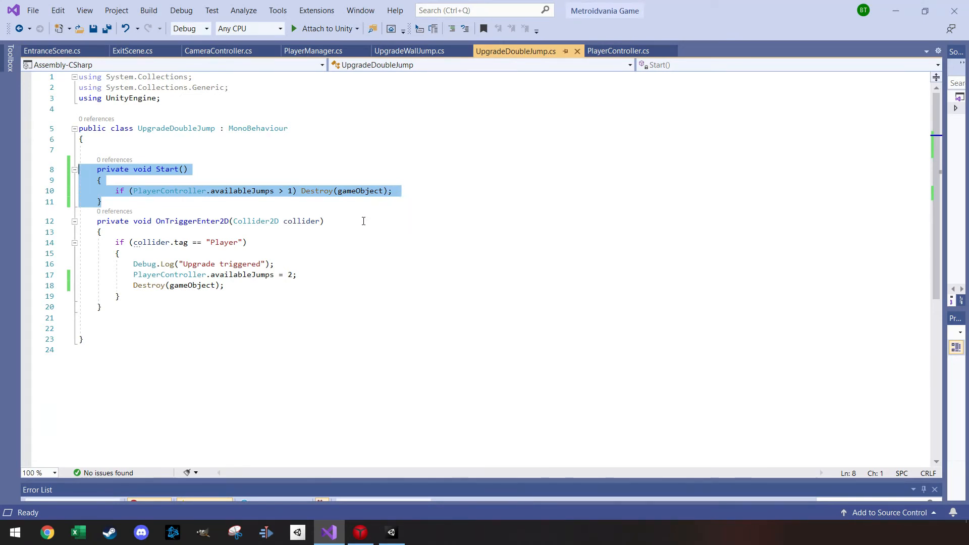
{"action": "mouse_move", "coordinate": [313, 51]}
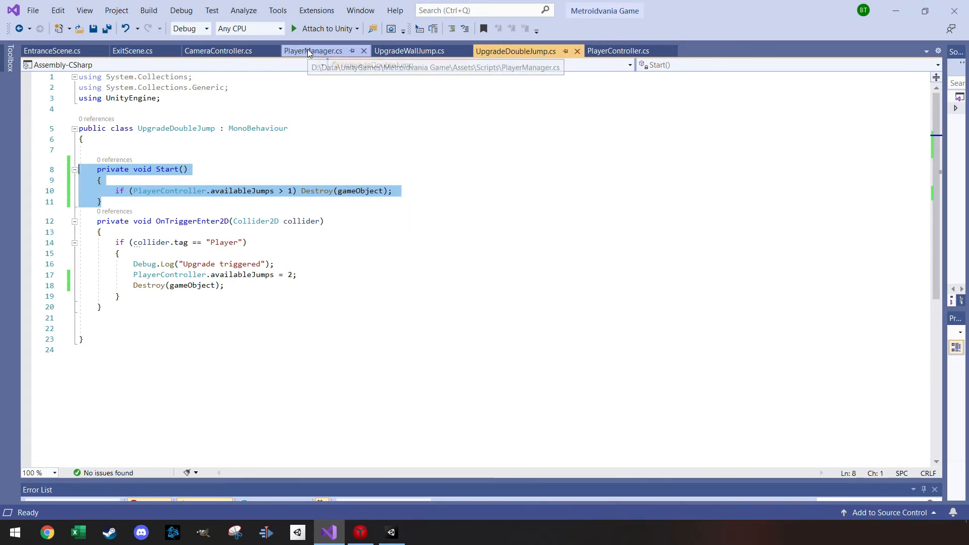
- Delete the 'Upgrade triggered' Debug.Log line from PlayerManager.cs, then return to UpgradeWallJump.cs
{"action": "left_click", "coordinate": [311, 50]}
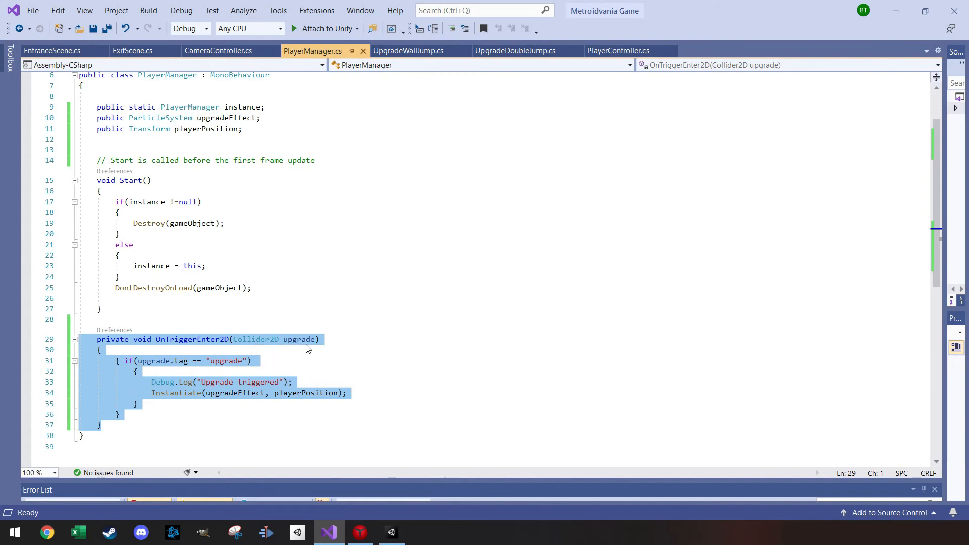
{"action": "mouse_move", "coordinate": [298, 339]}
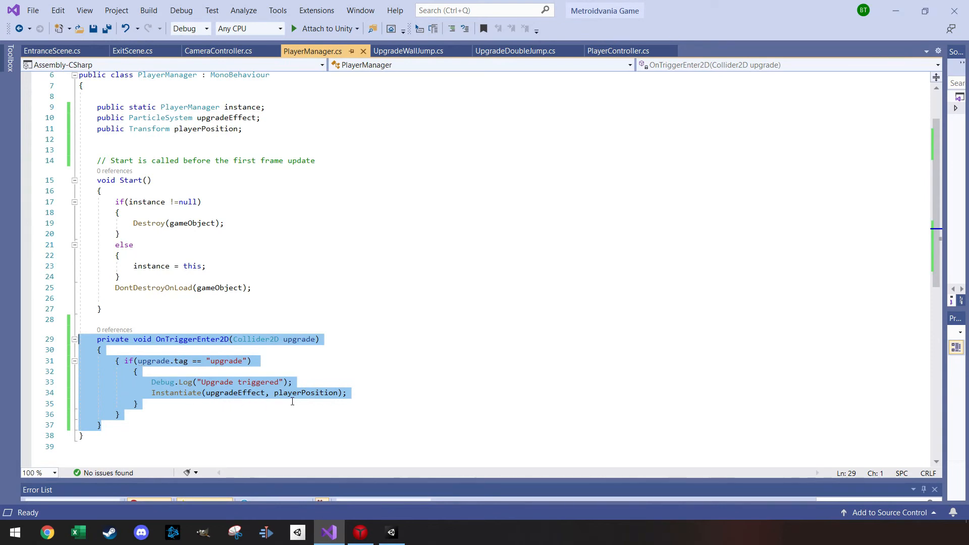
{"action": "mouse_move", "coordinate": [207, 393]}
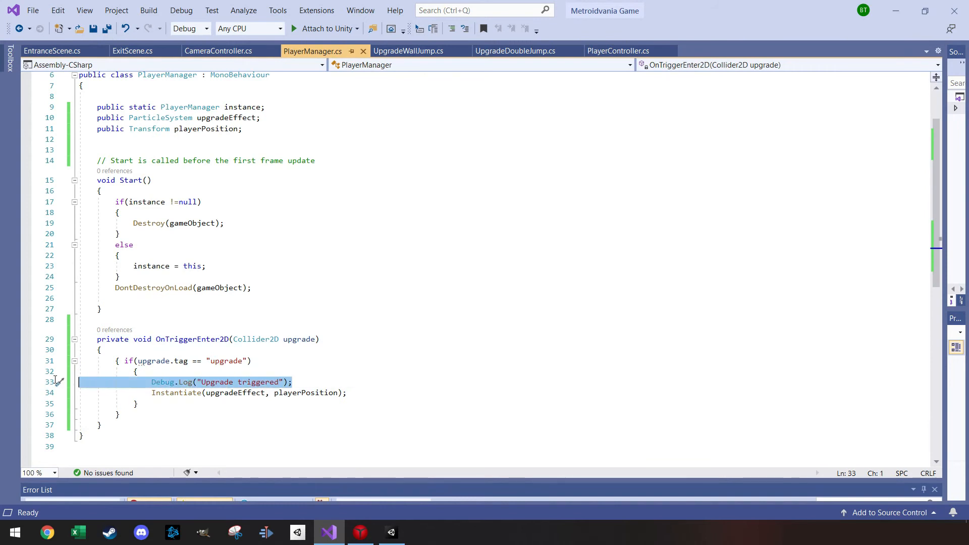
{"action": "key", "text": "Delete"}
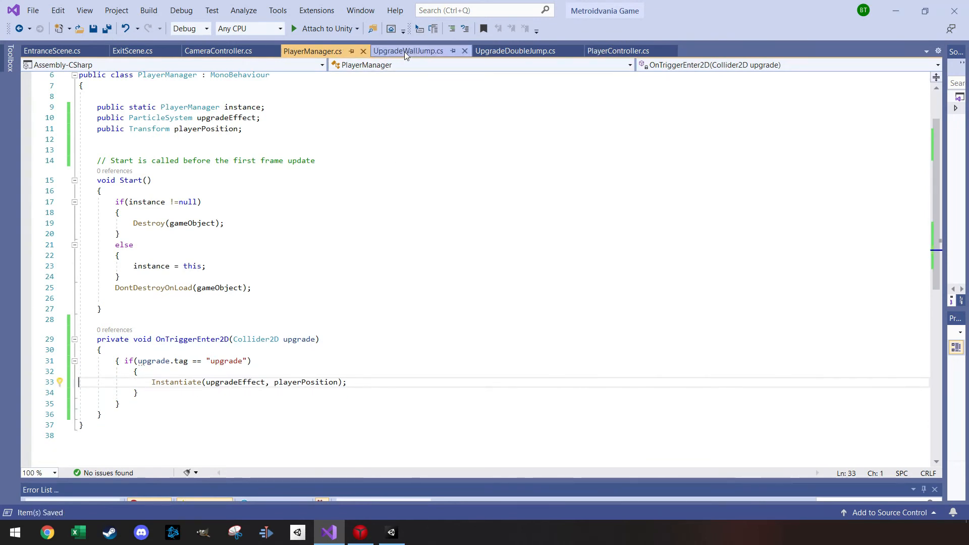
{"action": "left_click", "coordinate": [408, 50]}
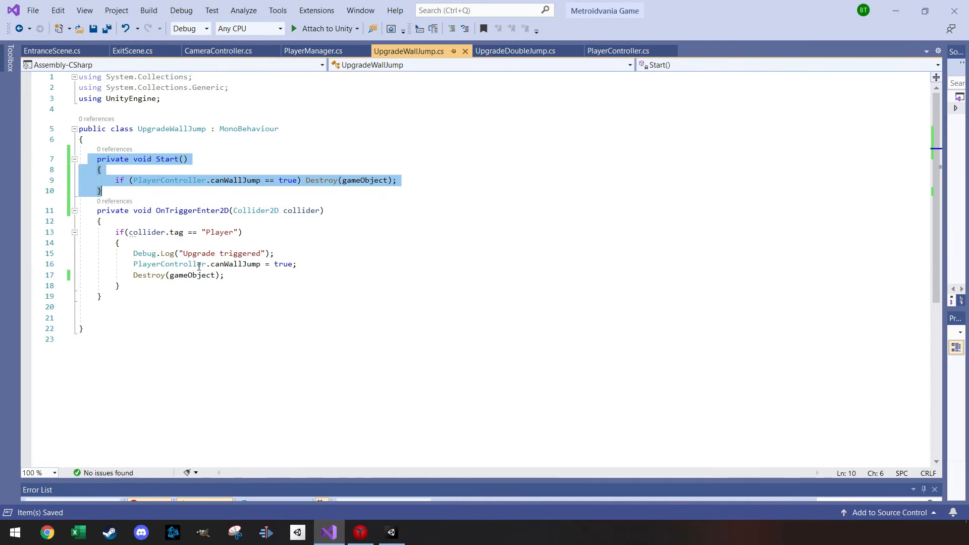